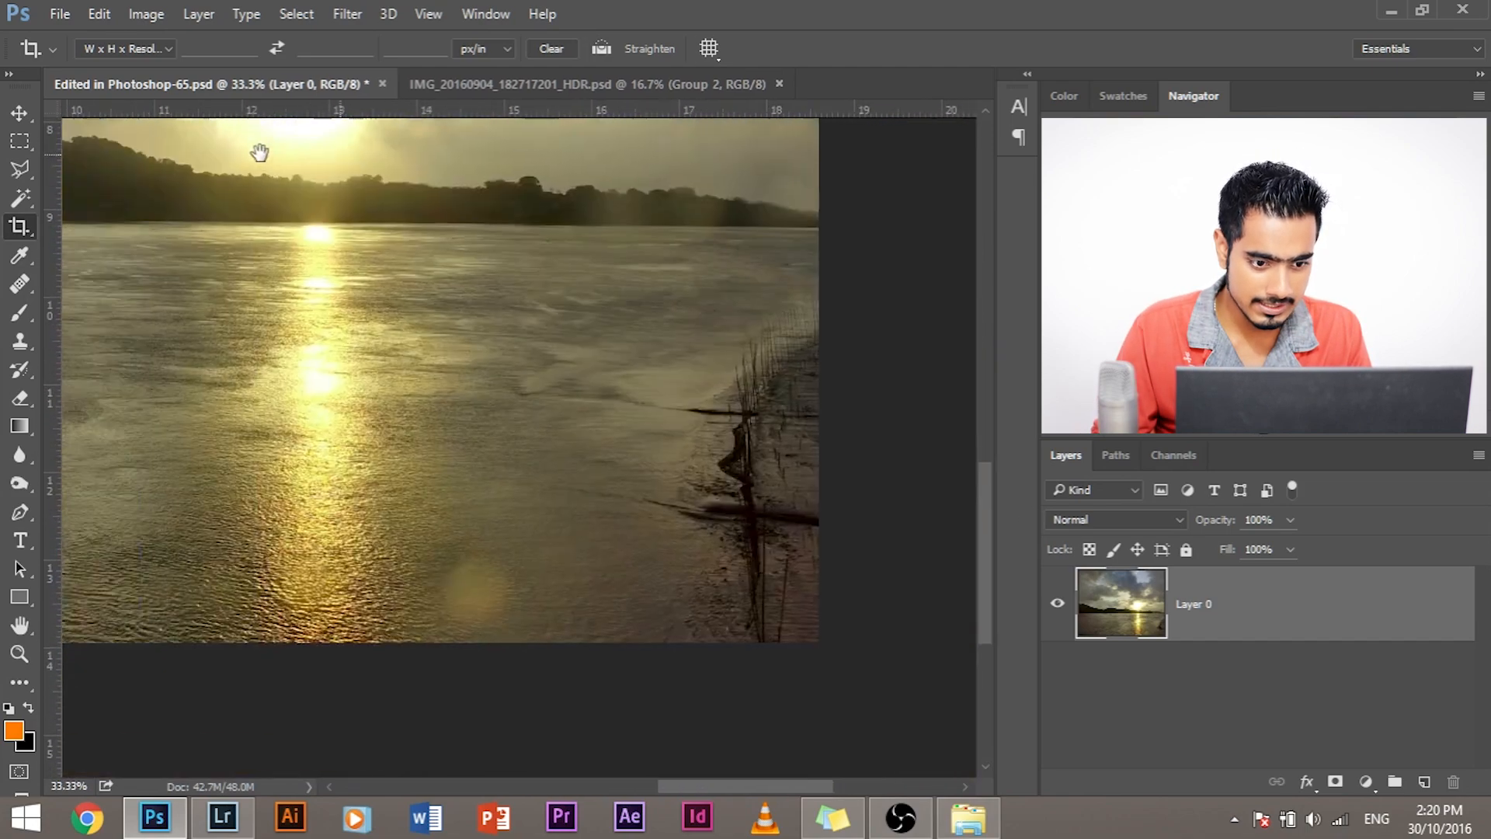
Pan the sunset photo so the grassy right shore of the river is in view
drag(260, 152, 533, 594)
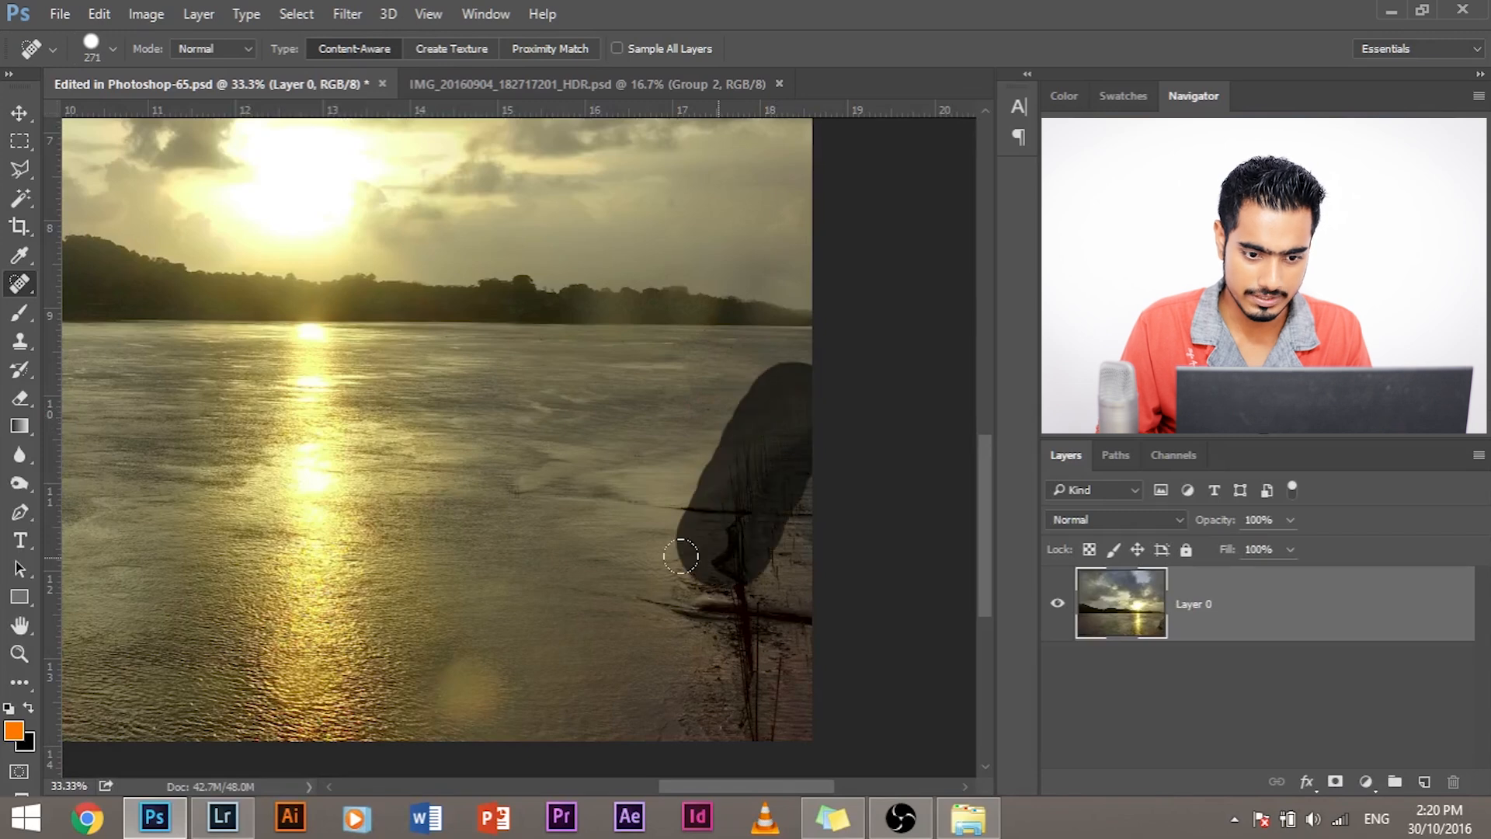
Paint a Spot Healing Brush stroke over the reeds on the right shore to heal them away
drag(685, 557, 643, 568)
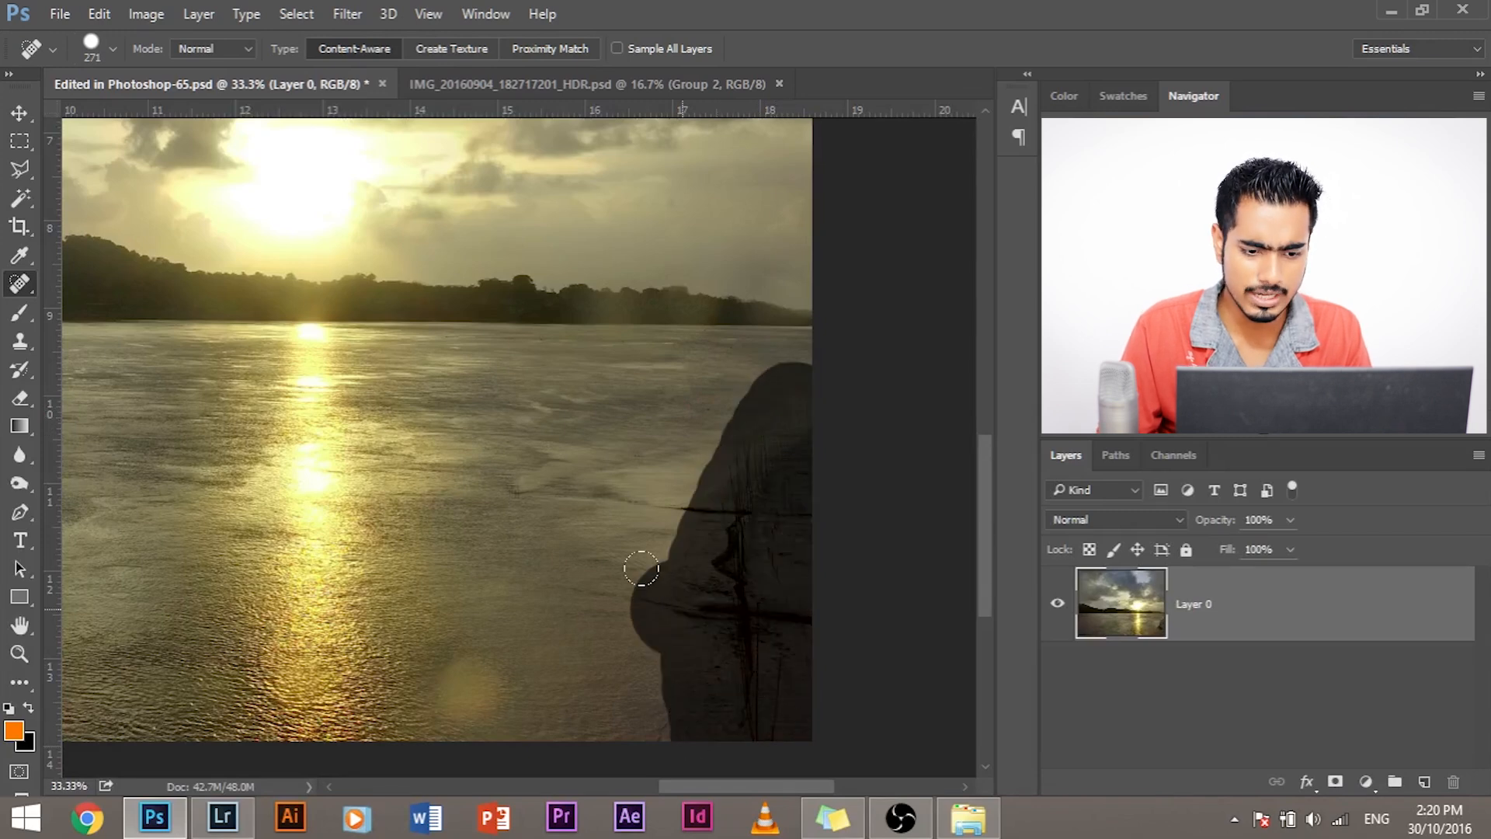
drag(643, 567, 825, 606)
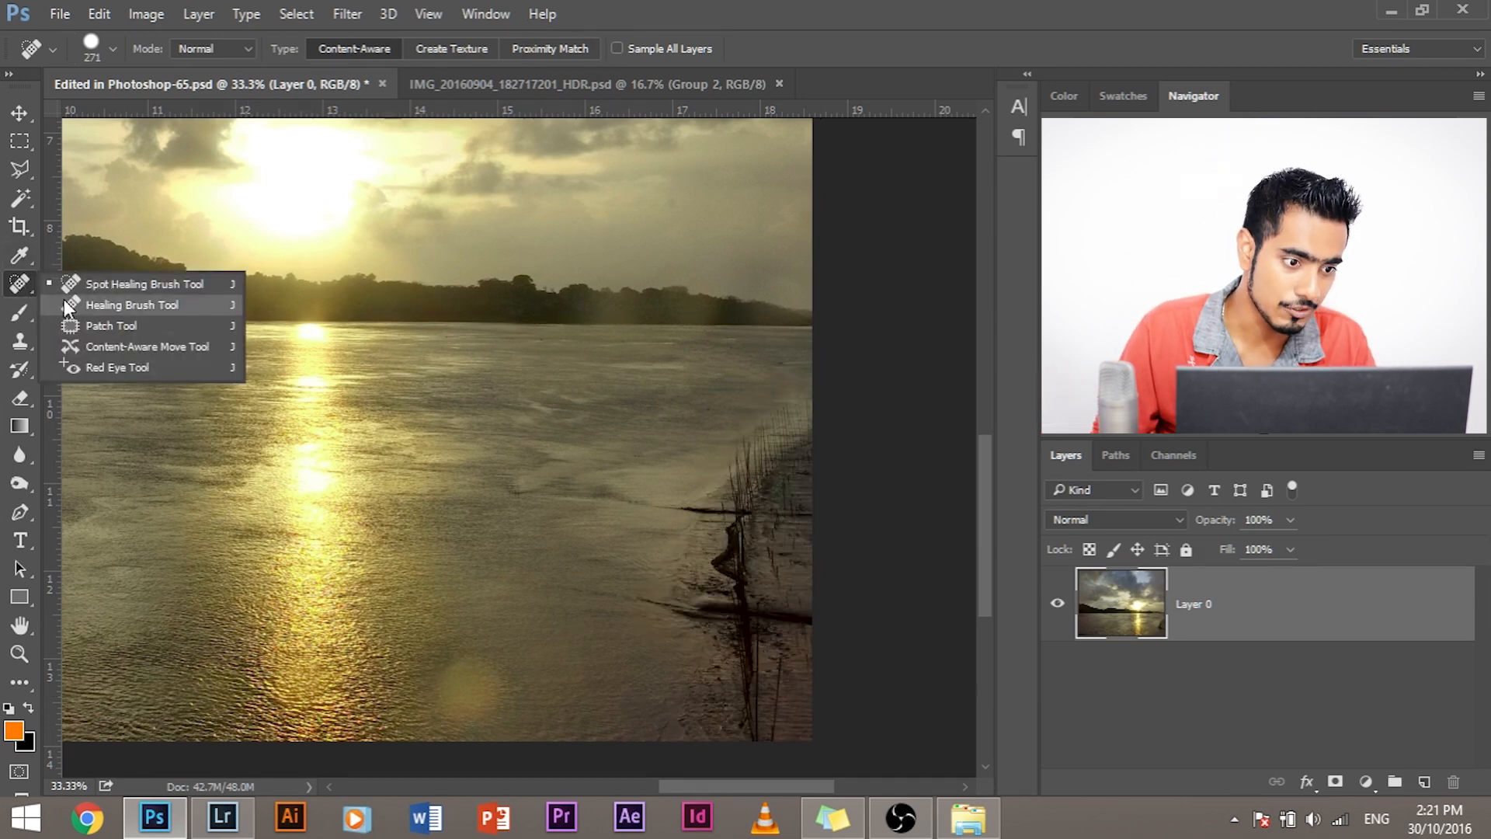
Switch to the Healing Brush and paint sampled clean water over the grass on the right
click(133, 305)
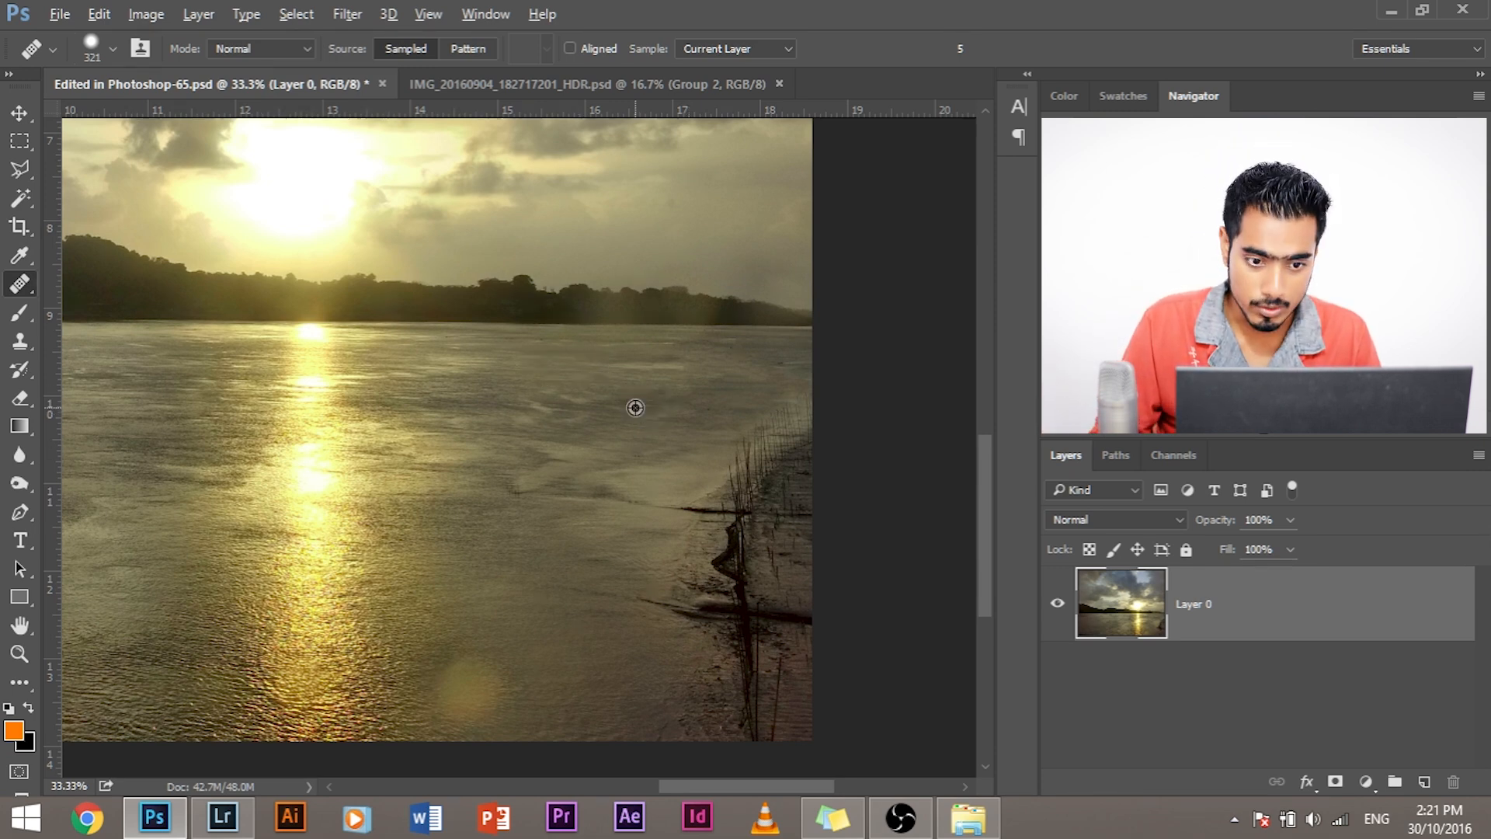
mouse_move(610, 383)
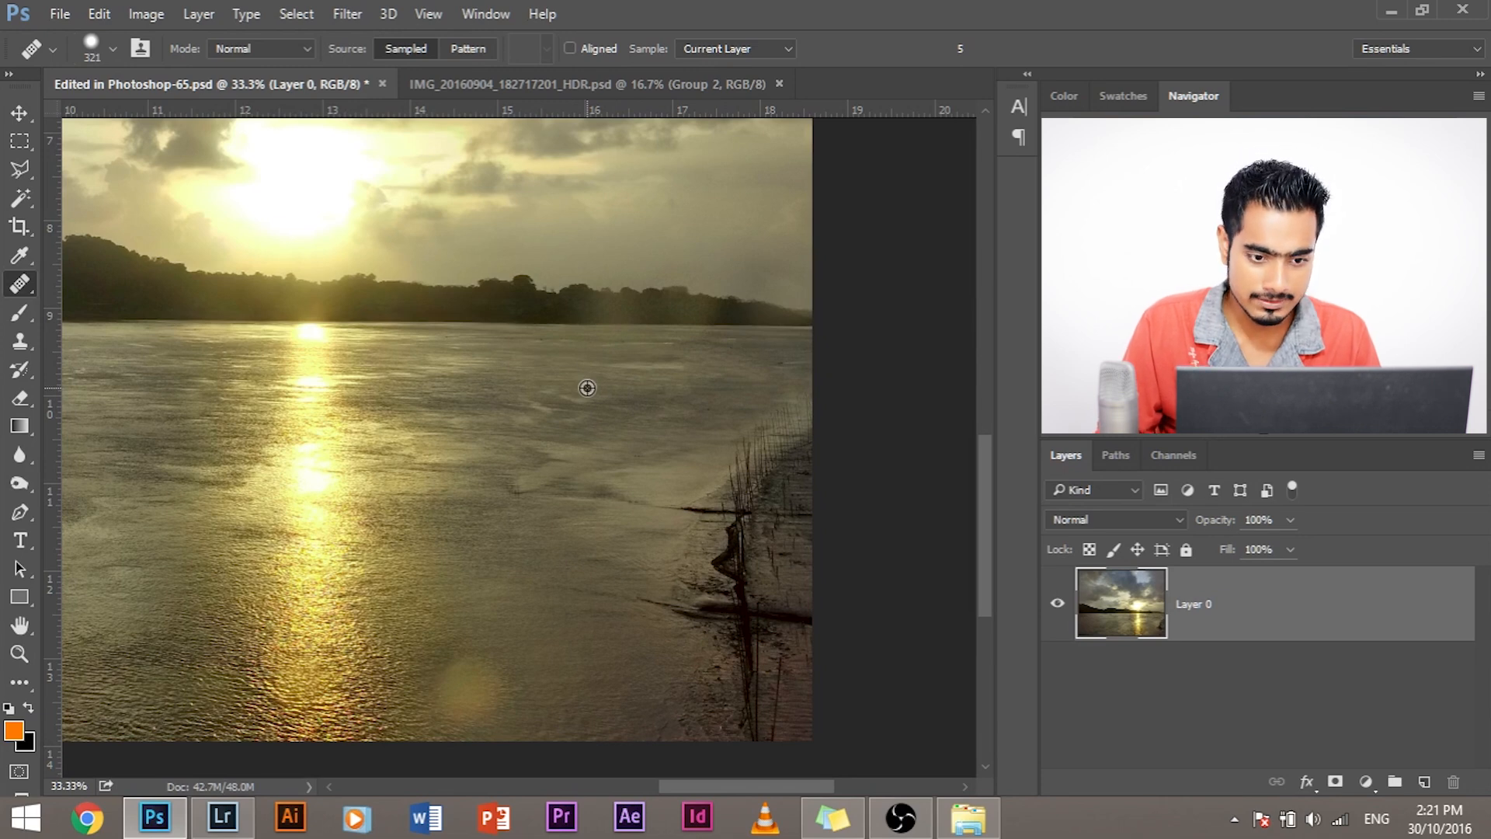
mouse_move(699, 373)
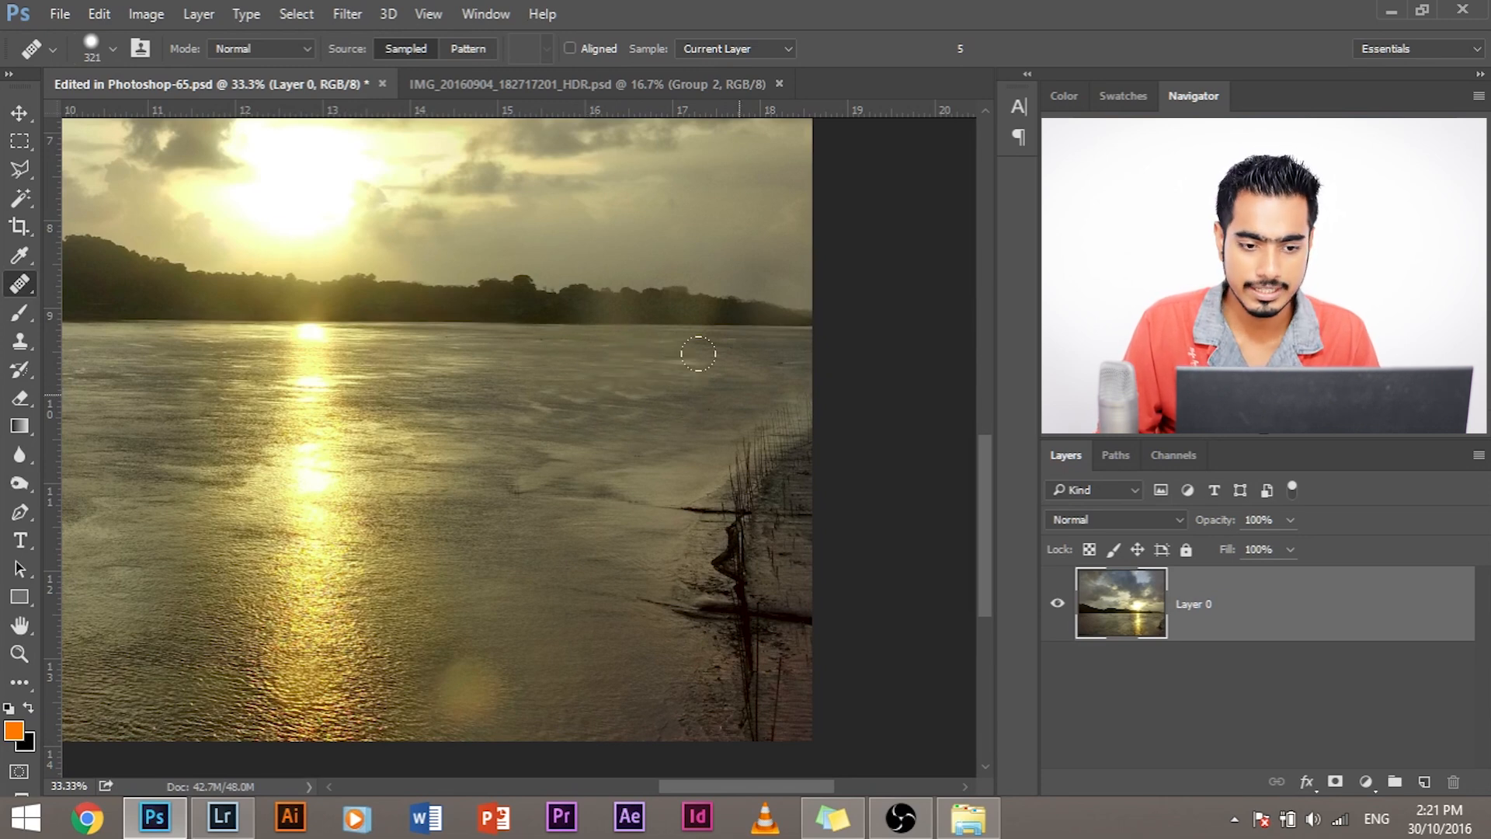
drag(699, 354, 681, 492)
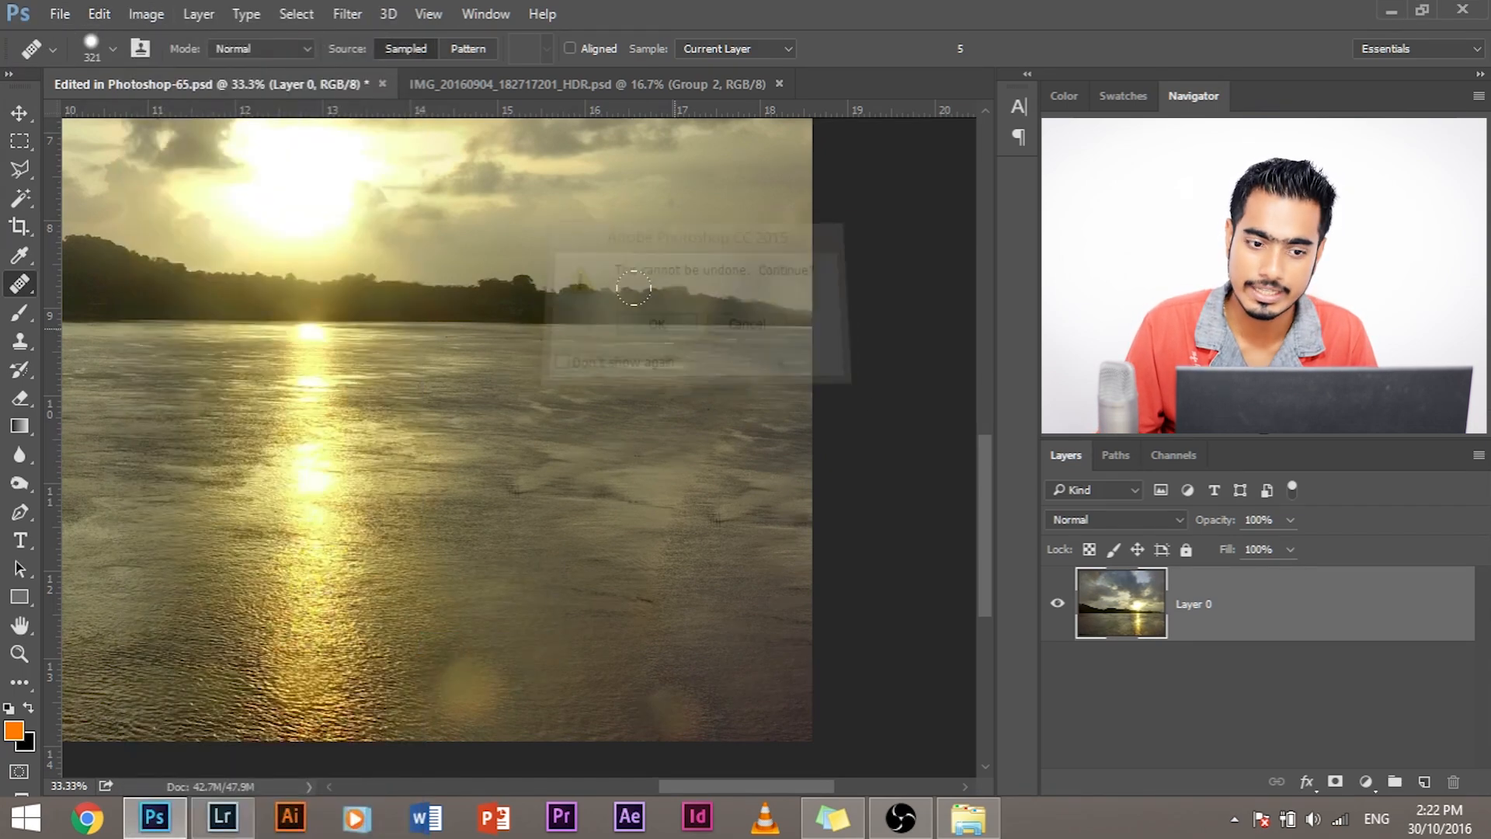
Continue past the cannot-undo warning so the right shoreline is replaced by water
click(657, 323)
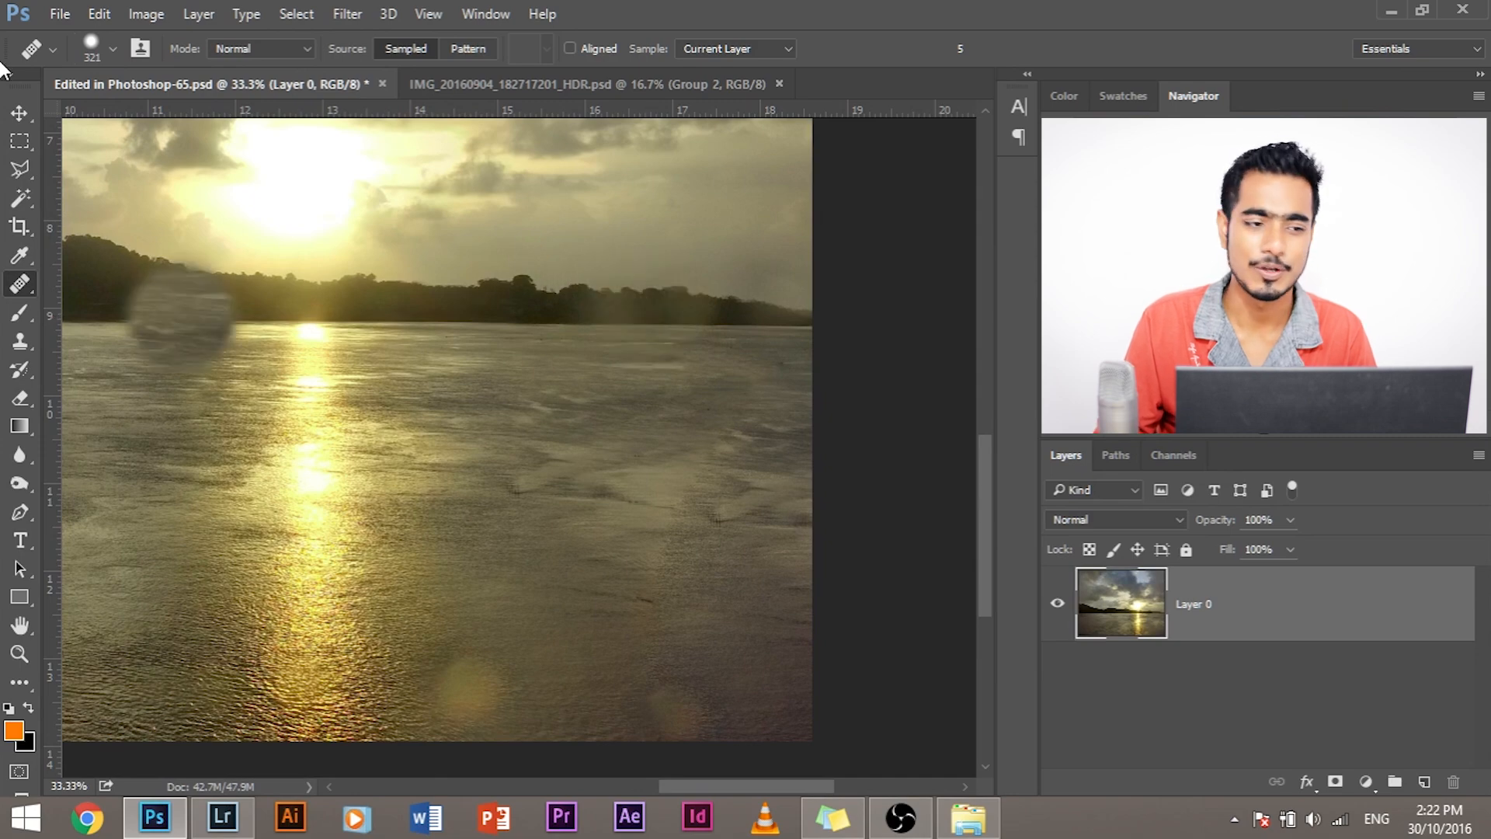
click(17, 114)
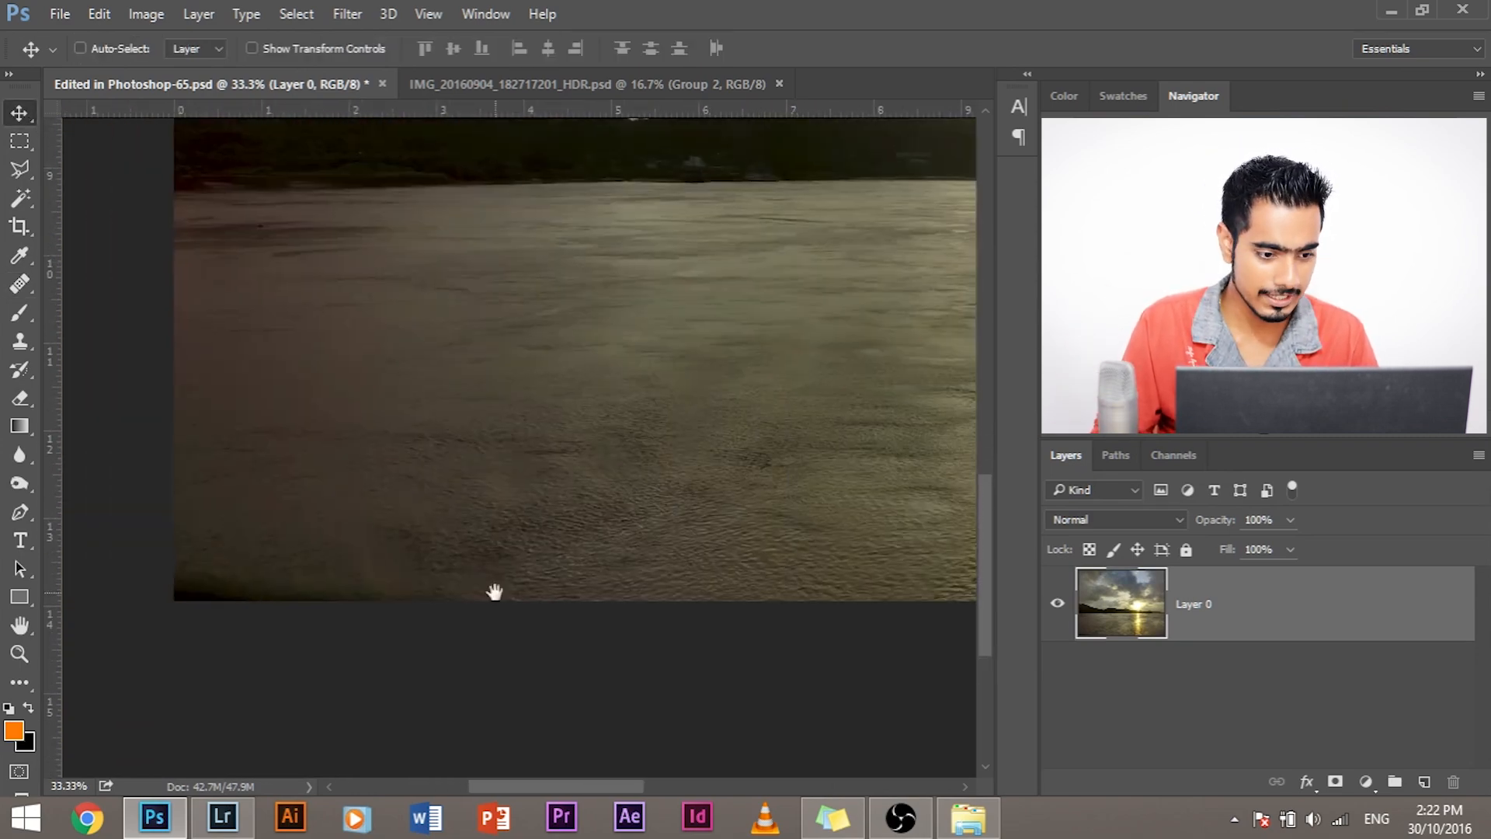
Heal the dark patch in the lower-left river water with a sampled Healing Brush stroke
click(19, 279)
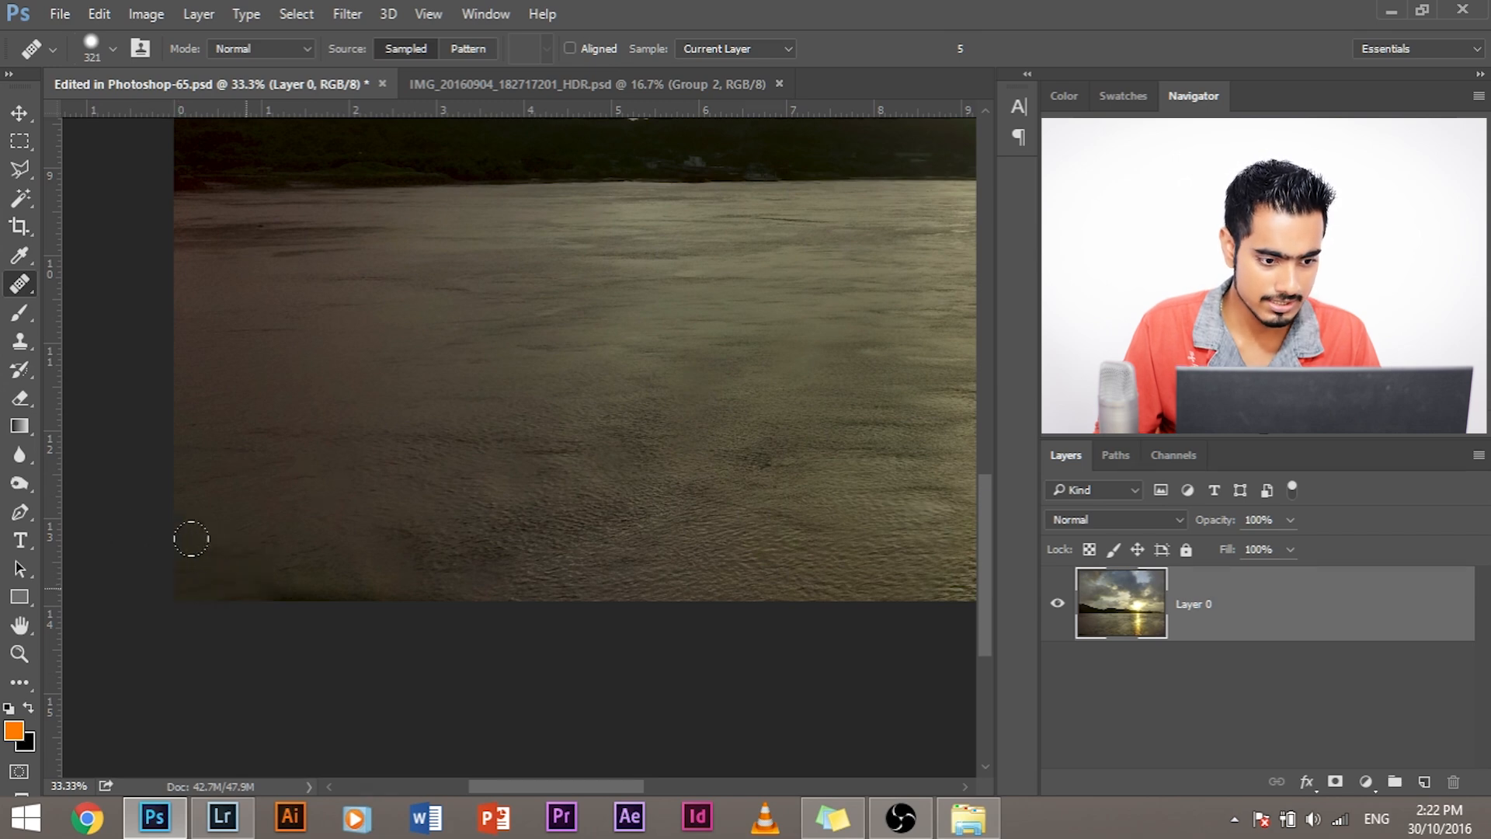
drag(191, 541, 670, 432)
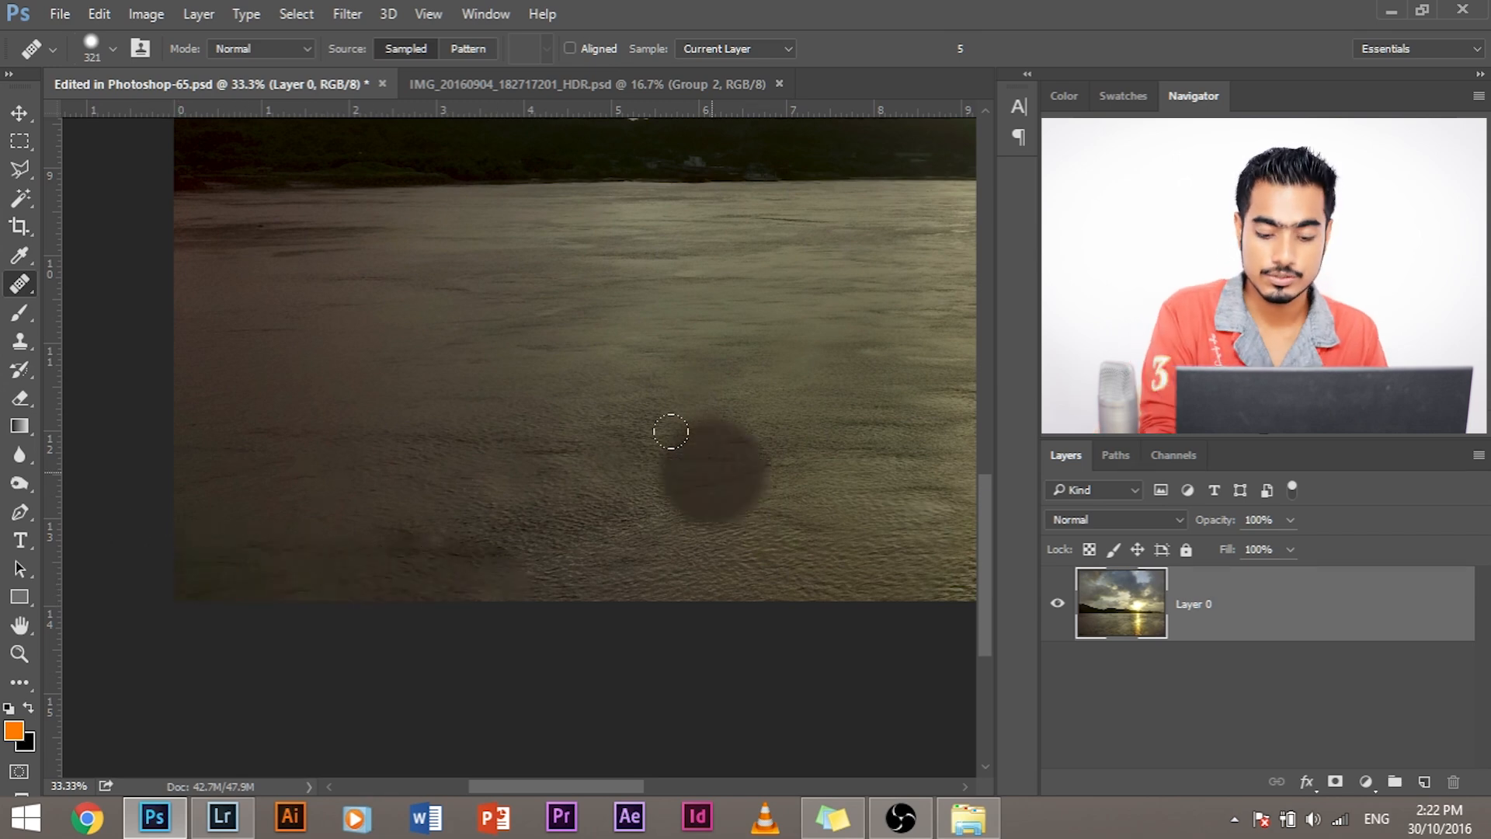